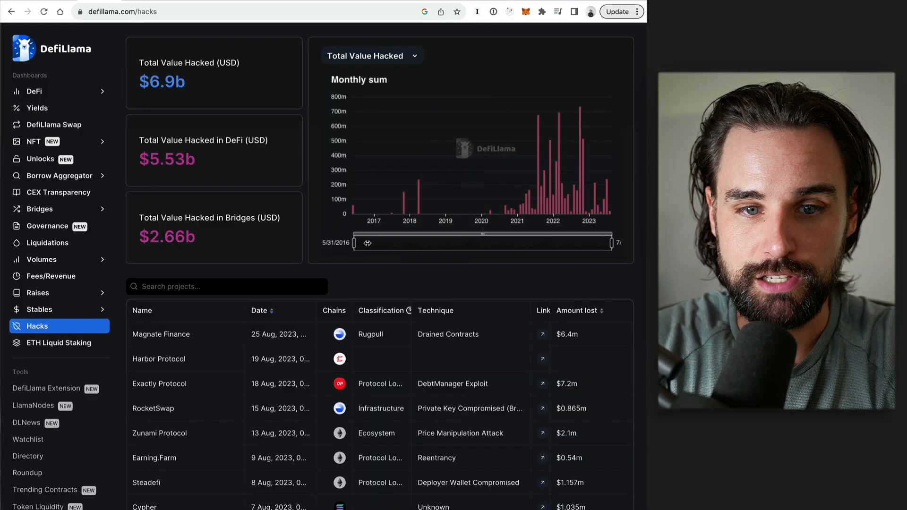
# Scroll the reentrancy-attacks README to Earning.Farm and follow its Victim contract link to Etherscan.
pyautogui.scroll(-3)
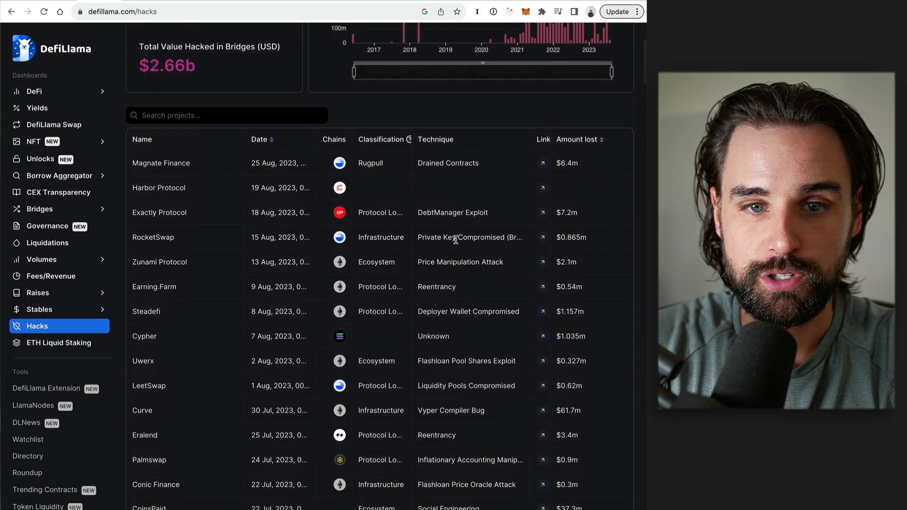
pyautogui.scroll(-3)
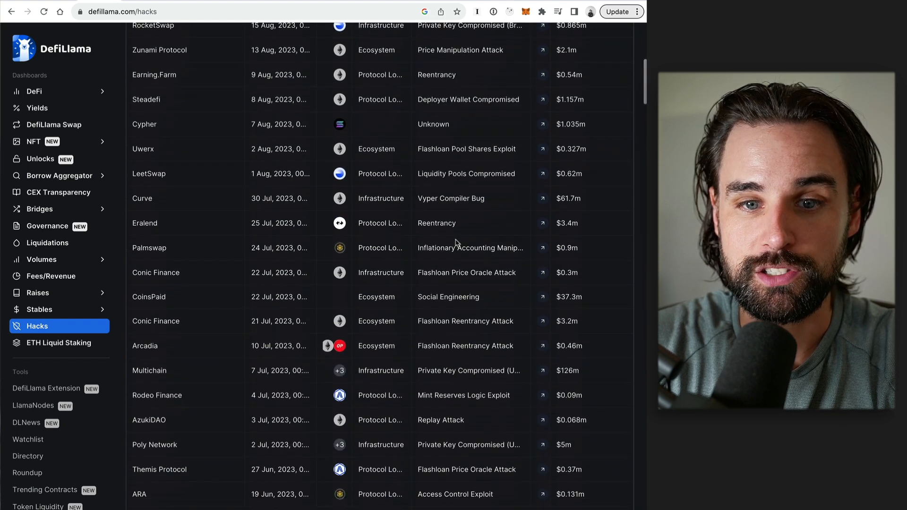
pyautogui.scroll(3)
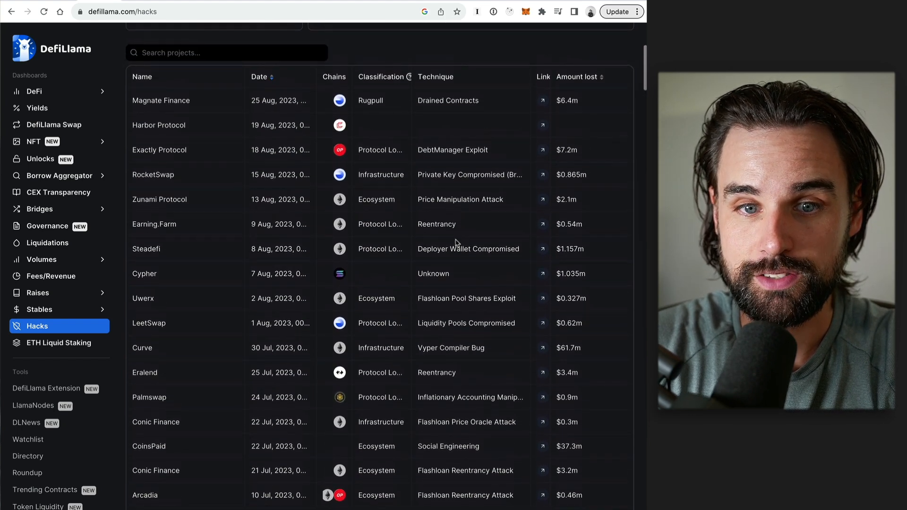
pyautogui.scroll(-3)
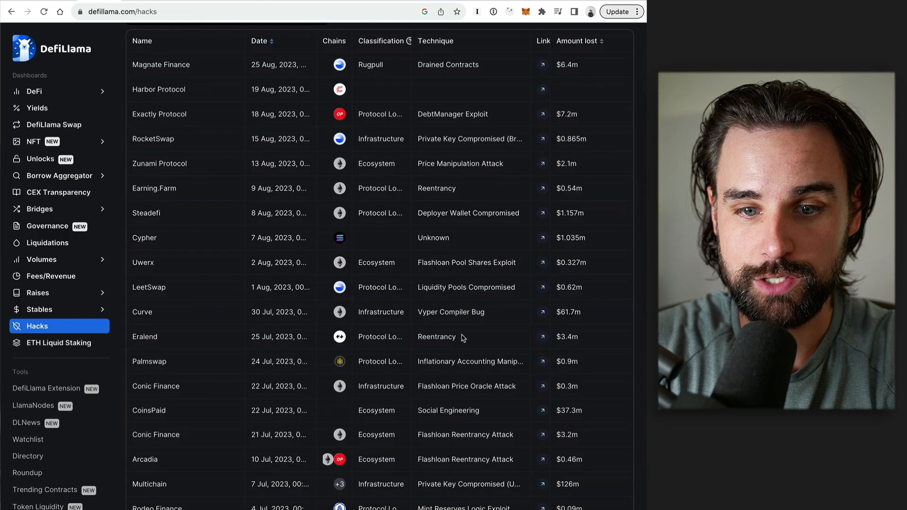
pyautogui.scroll(3)
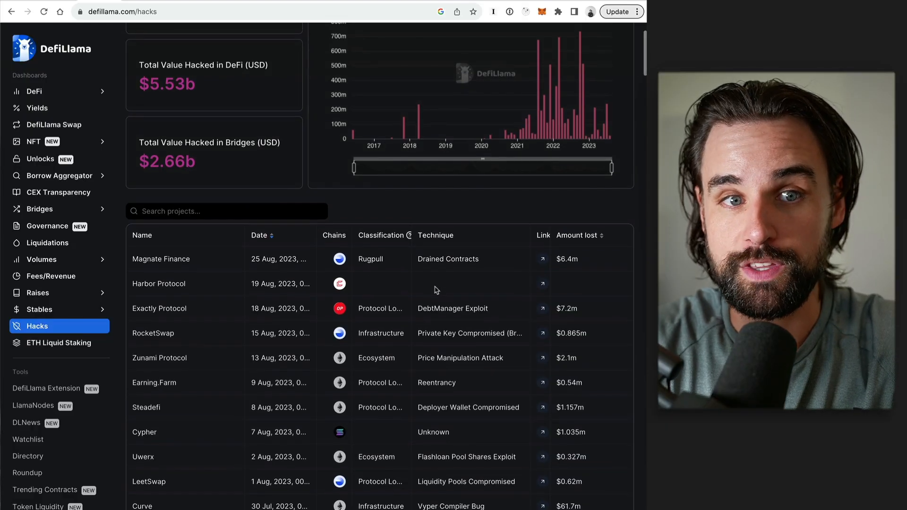
pyautogui.scroll(-3)
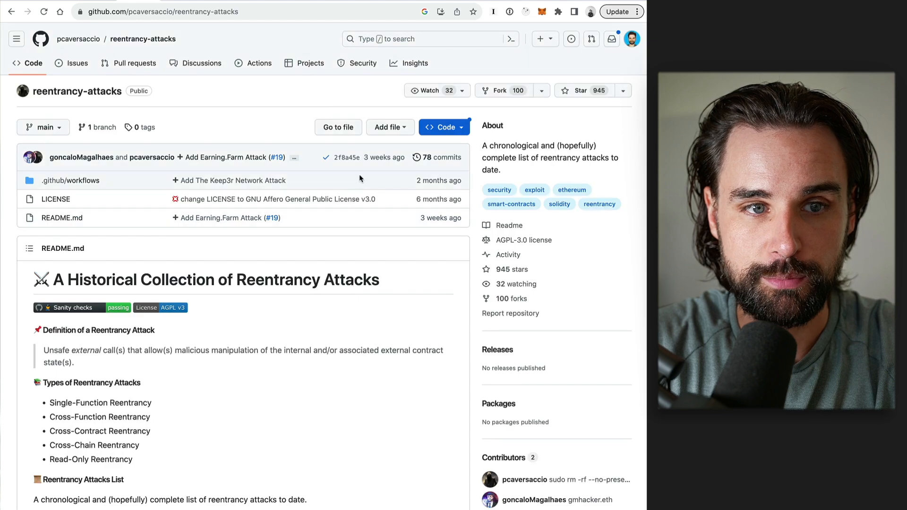
pyautogui.scroll(-3)
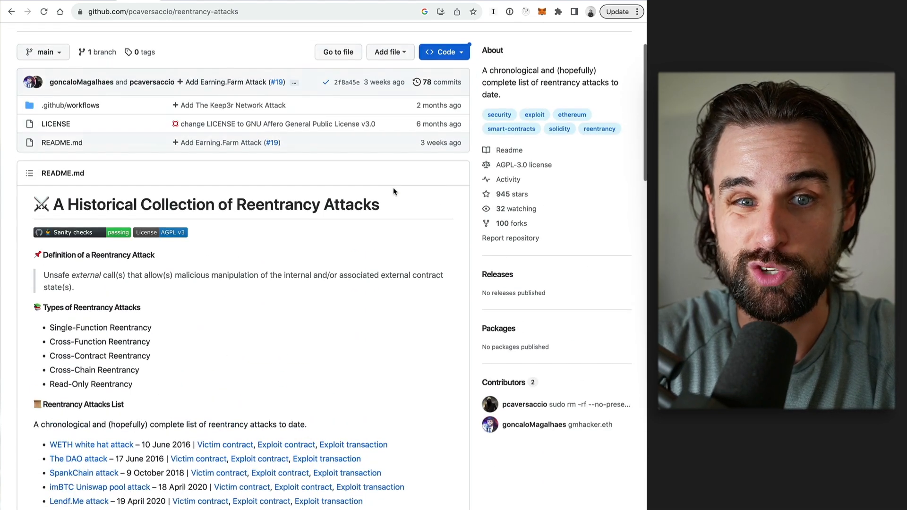
pyautogui.scroll(-3)
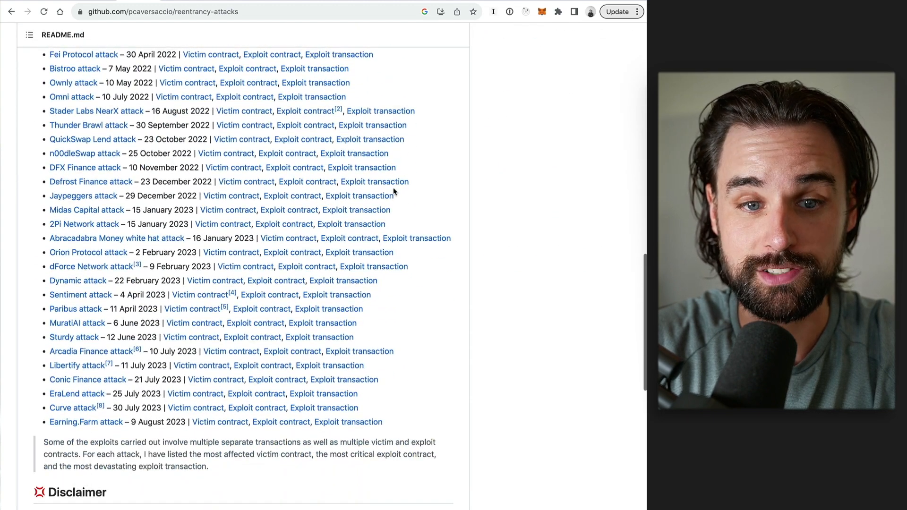
pyautogui.scroll(-3)
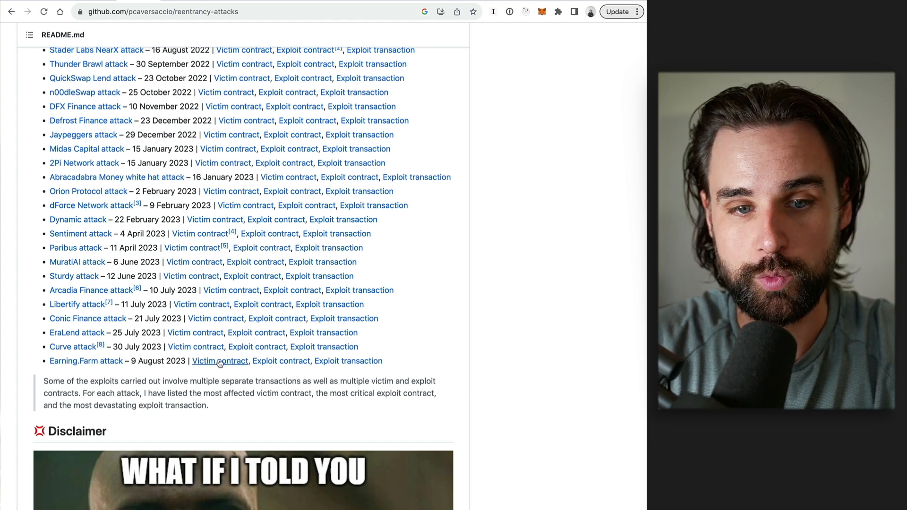
pyautogui.click(220, 361)
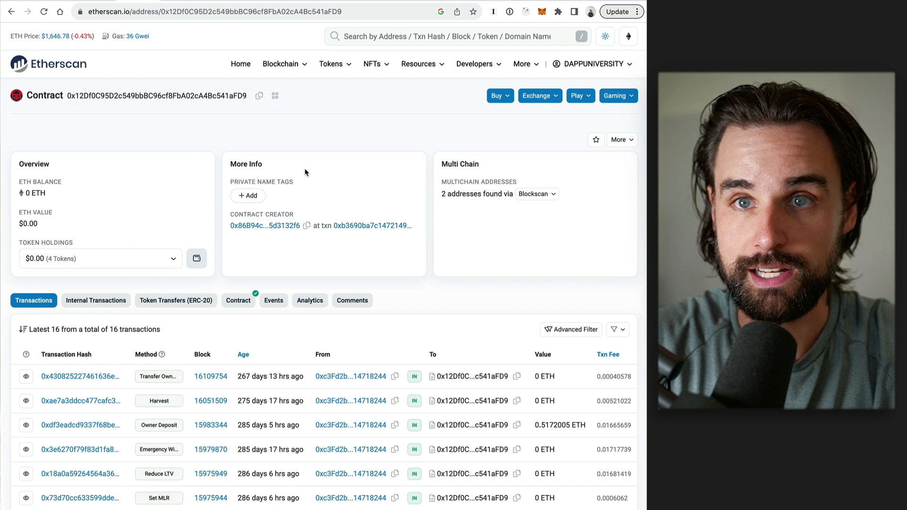
# View the proxy's verified source, then jump to the ETHLeverage implementation contract's code.
pyautogui.scroll(-3)
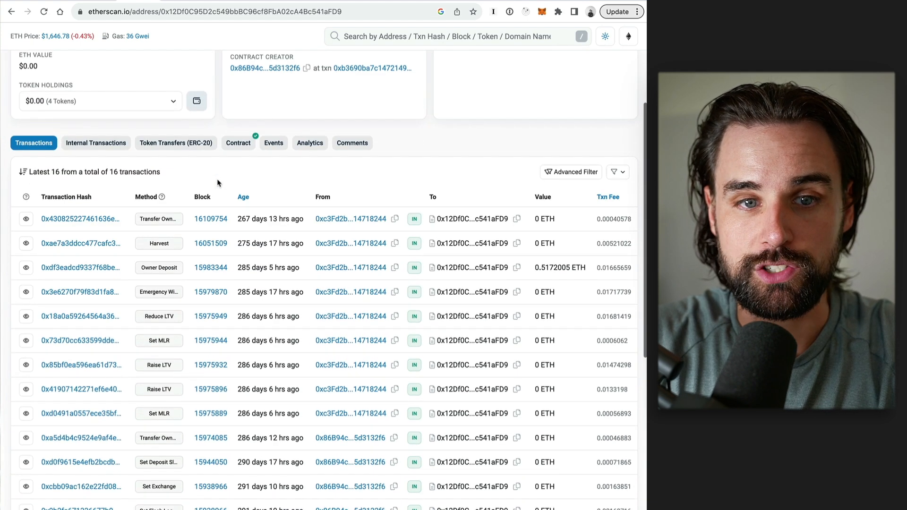
pyautogui.click(238, 143)
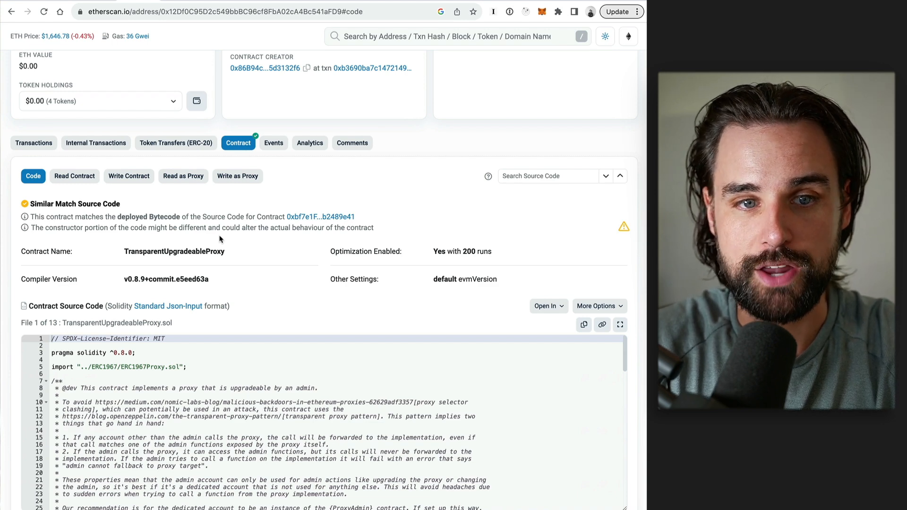
pyautogui.scroll(-3)
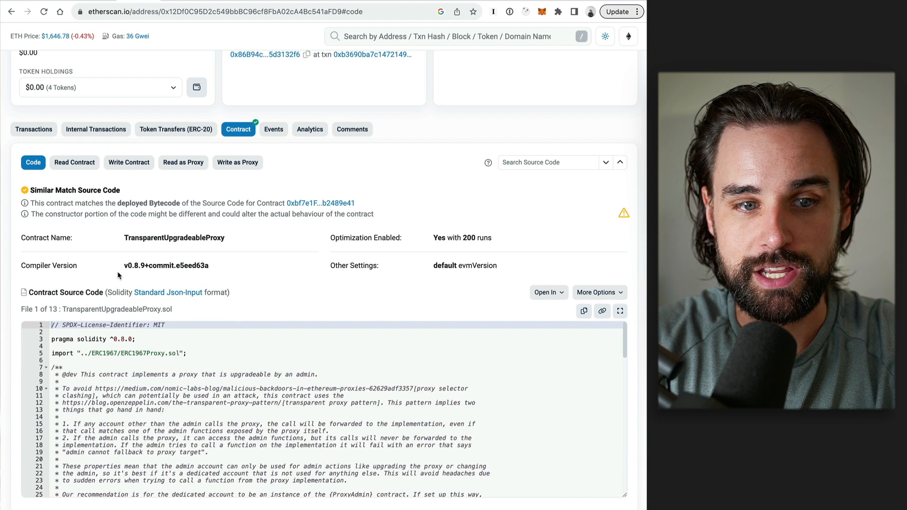
pyautogui.scroll(-3)
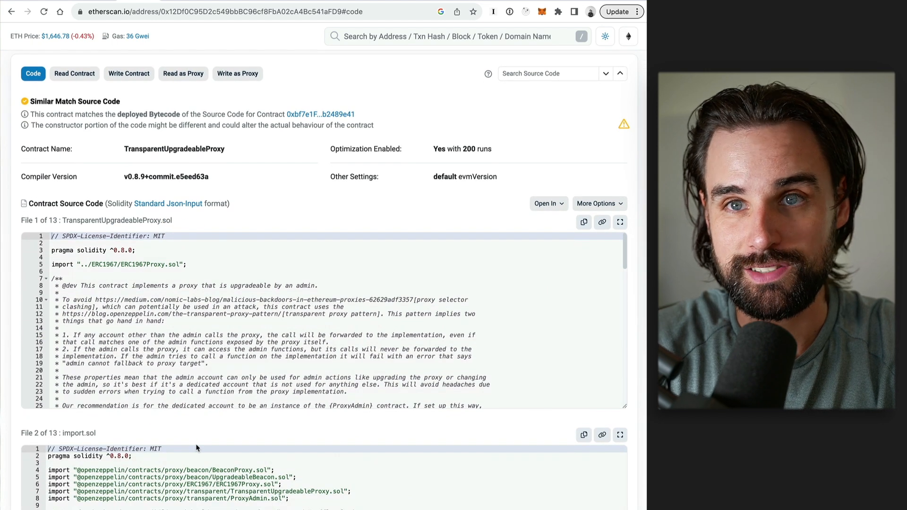
pyautogui.moveTo(231, 181)
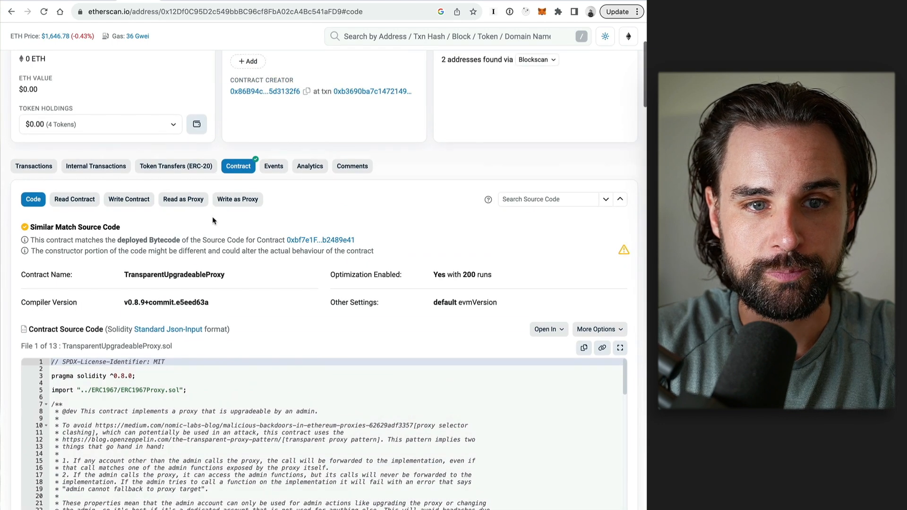
pyautogui.moveTo(193, 191)
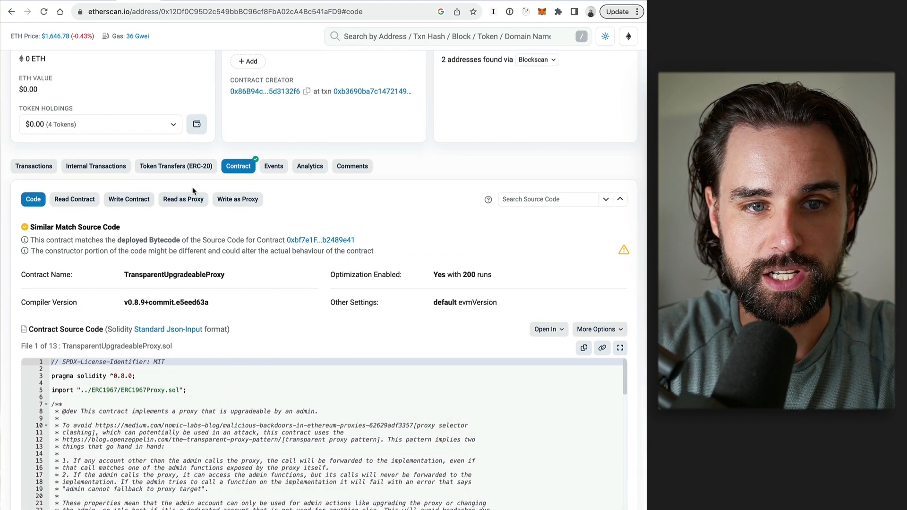
pyautogui.click(183, 199)
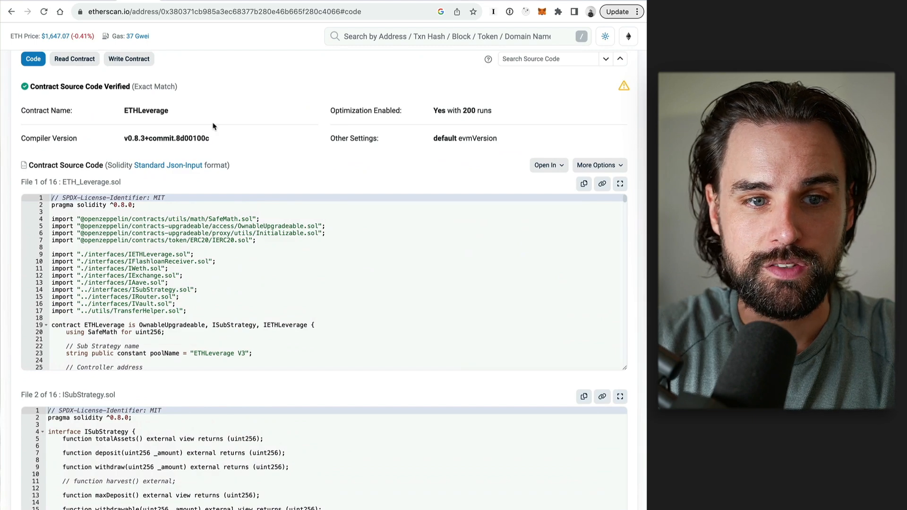
# From the Contract Source Code 'Open In' menu, launch Code Reader (Beta) for ETHLeverage.
pyautogui.scroll(-3)
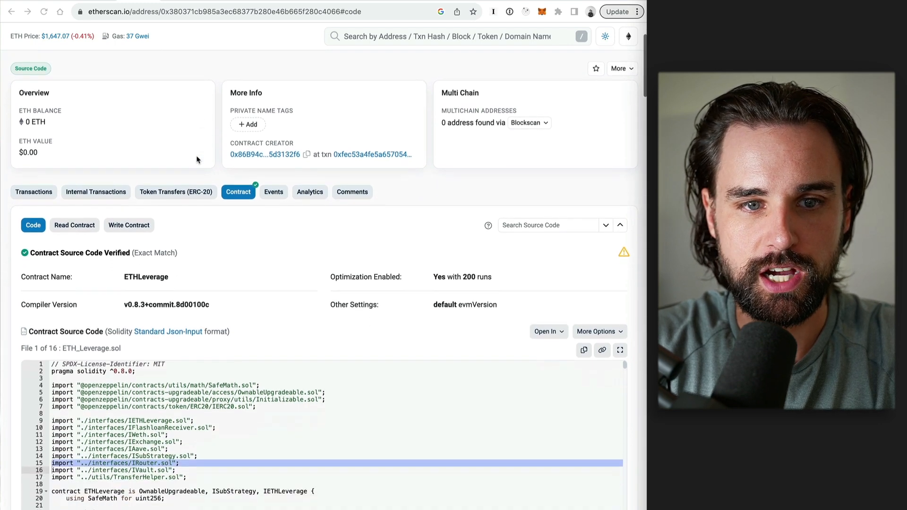
pyautogui.scroll(-3)
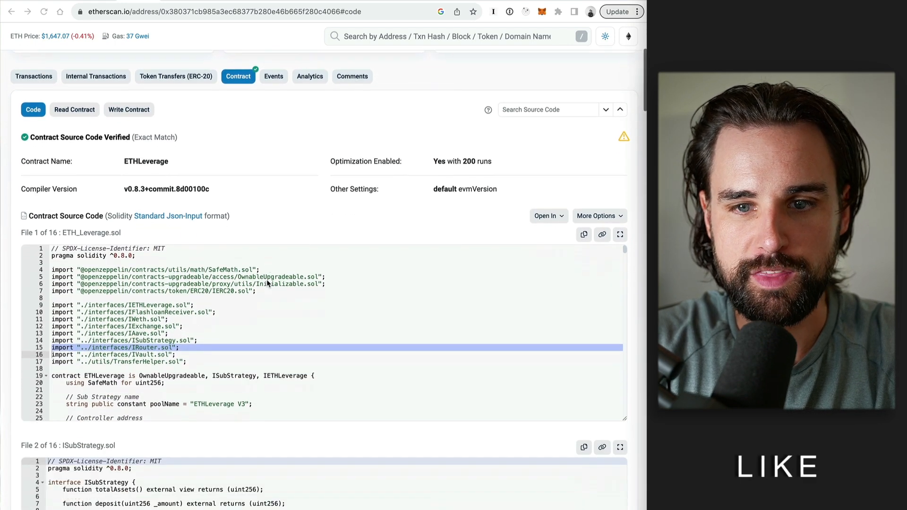
pyautogui.scroll(-3)
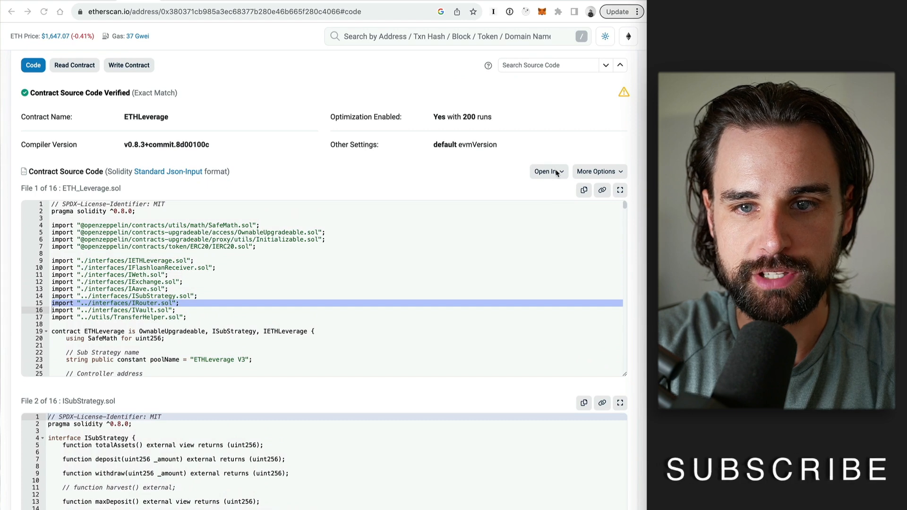
pyautogui.click(546, 171)
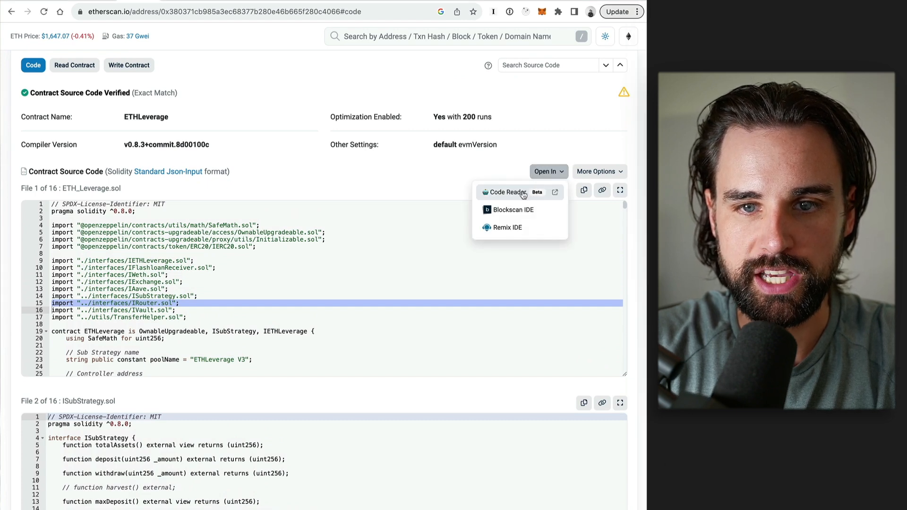
pyautogui.click(505, 193)
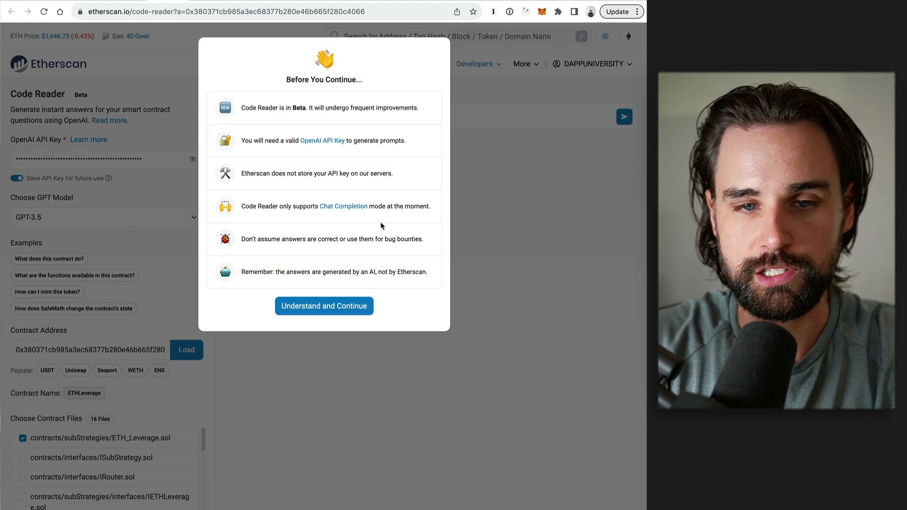
# Dismiss the Code Reader notice and enter the OpenAI API key with the contract loaded.
pyautogui.click(324, 306)
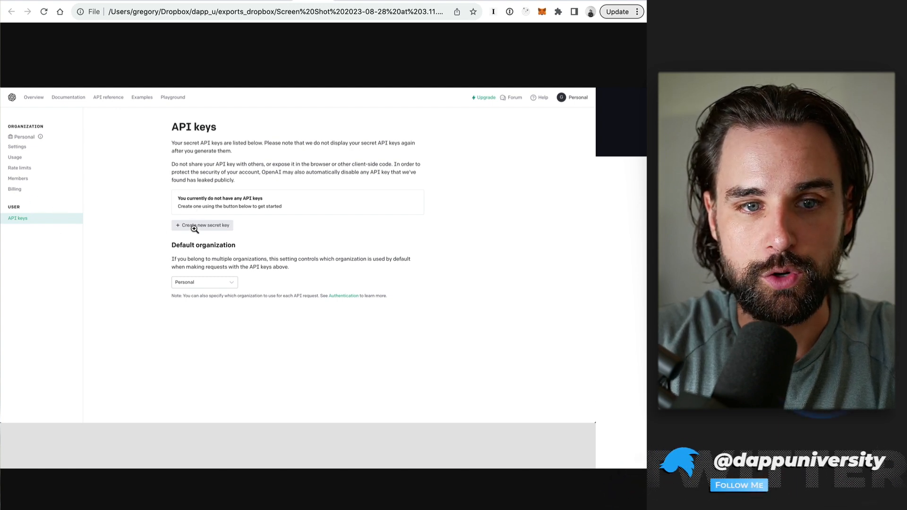
pyautogui.moveTo(332, 57)
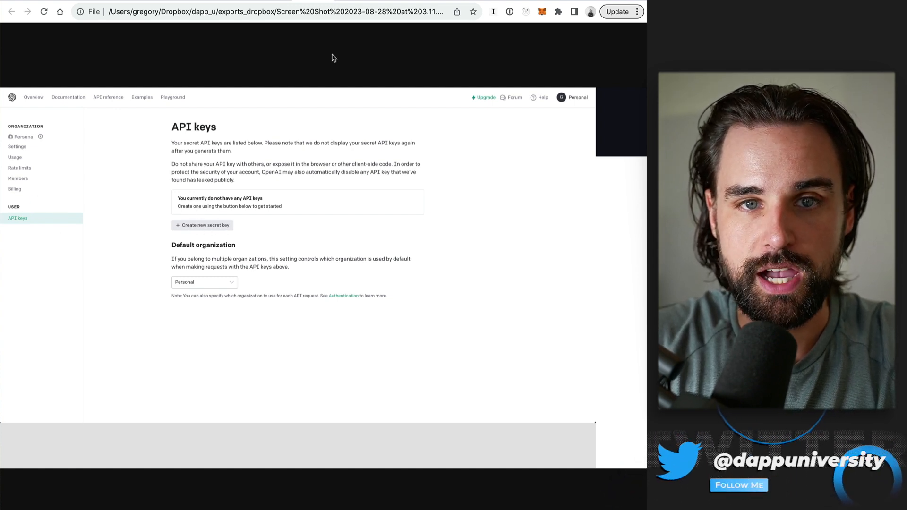
pyautogui.click(203, 225)
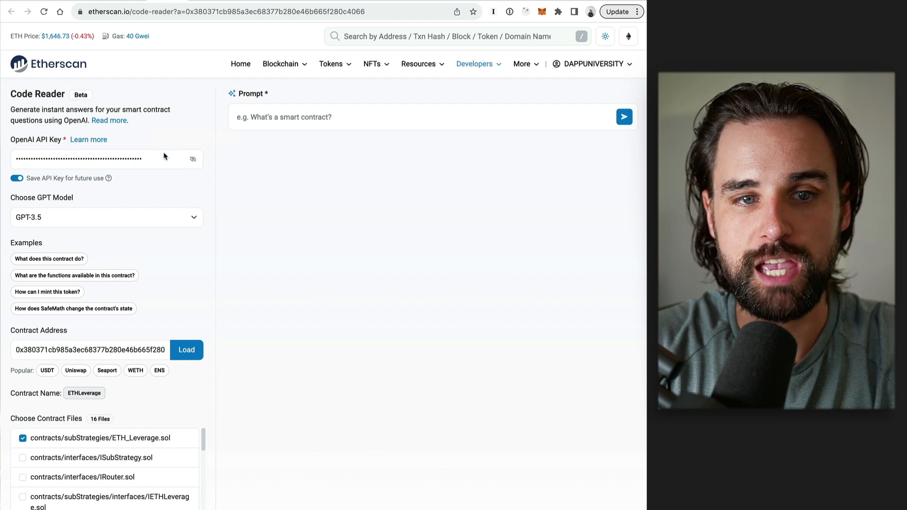
pyautogui.moveTo(192, 159)
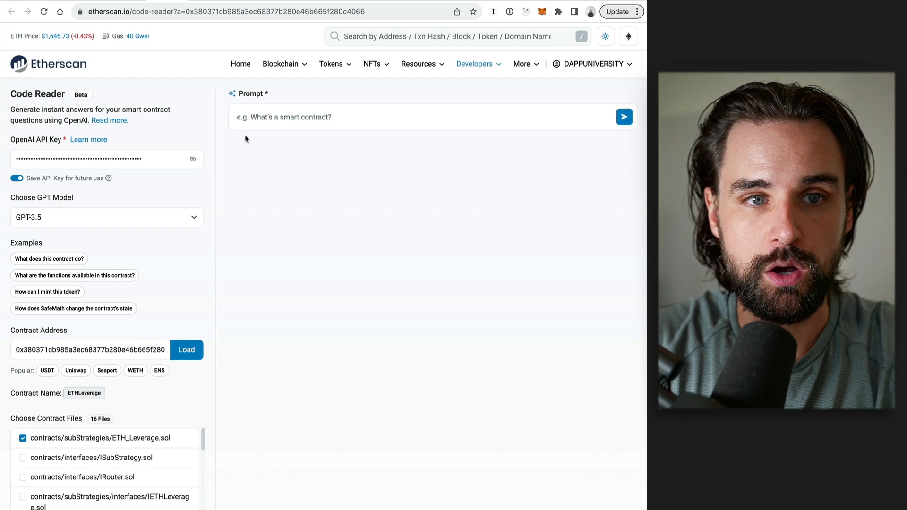
pyautogui.moveTo(214, 237)
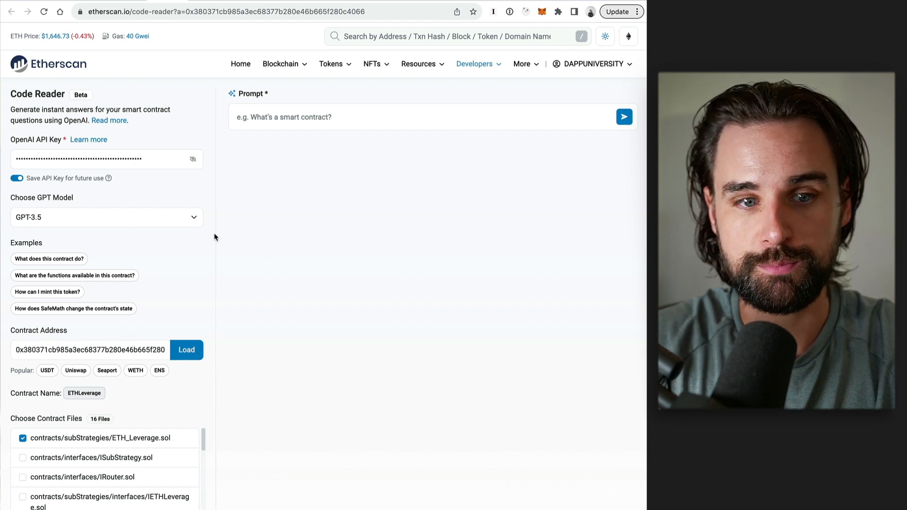
# Select all ETHLeverage source files and keep GPT-3.5 in the model dropdown.
pyautogui.scroll(-3)
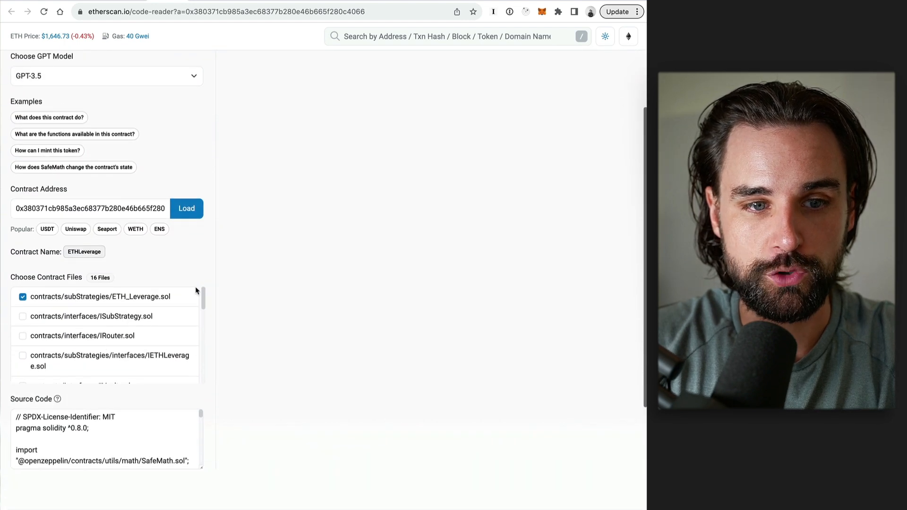
pyautogui.scroll(-3)
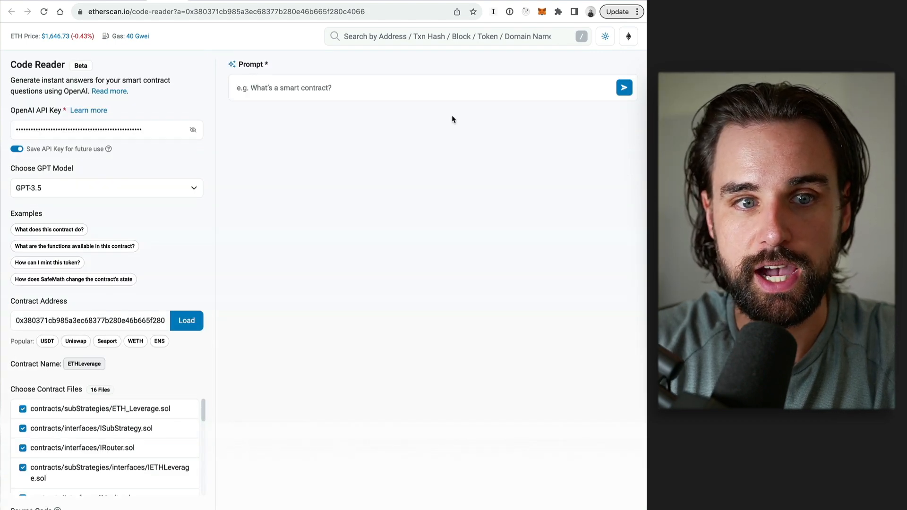
pyautogui.click(106, 188)
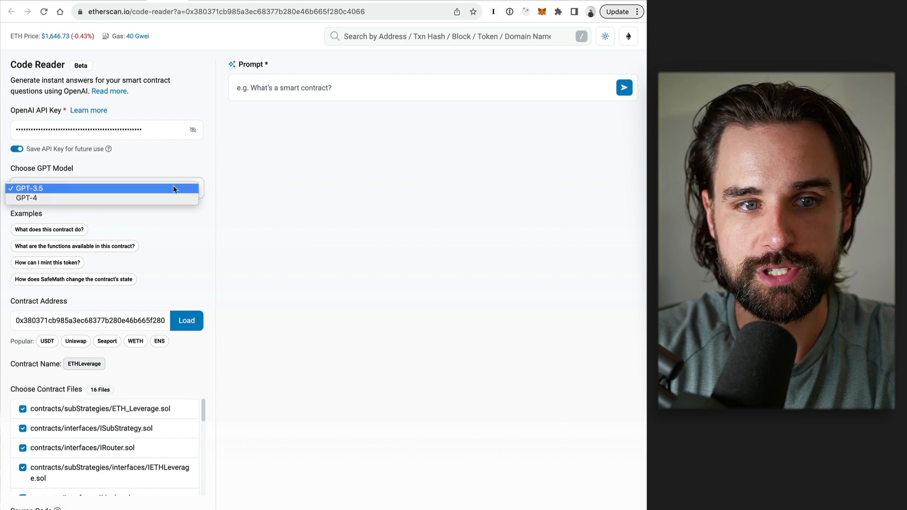
pyautogui.click(87, 188)
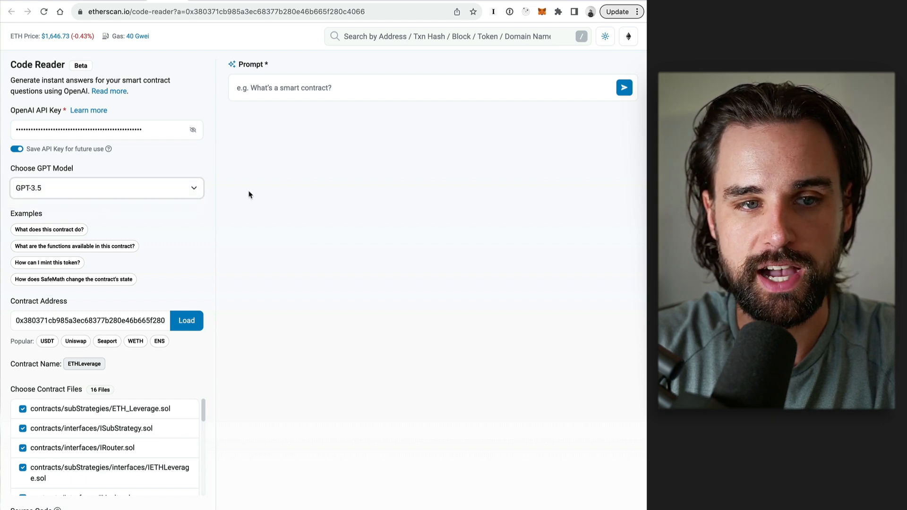
pyautogui.click(106, 187)
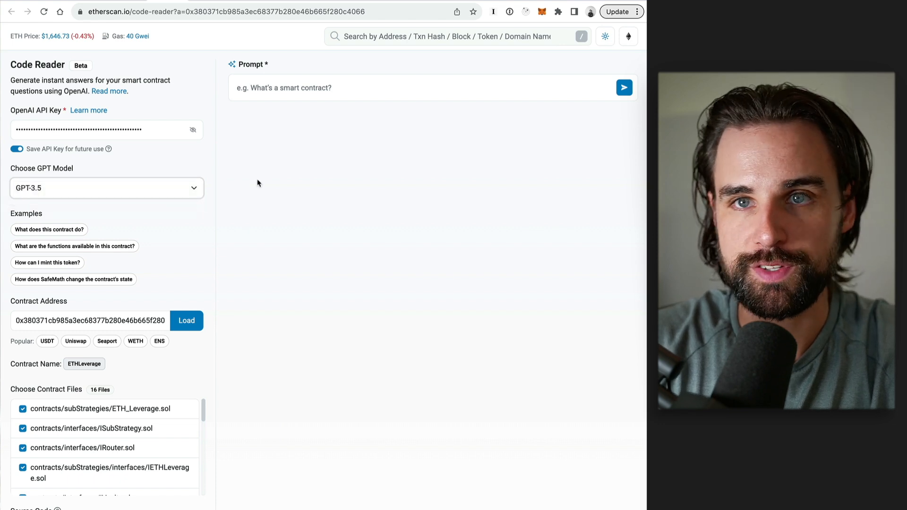
pyautogui.moveTo(217, 234)
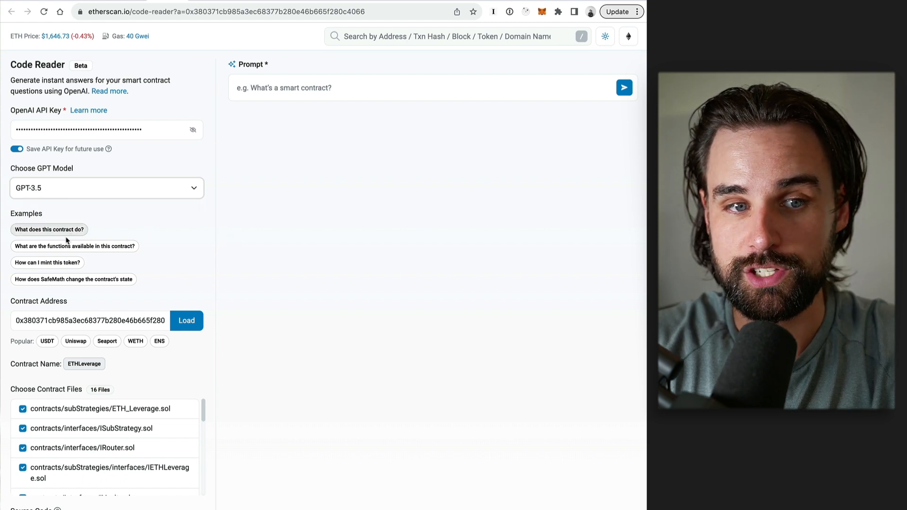
# Ask 'What does this contract do?' and read the answer's first paragraph on stETH leverage via Aave.
pyautogui.click(49, 229)
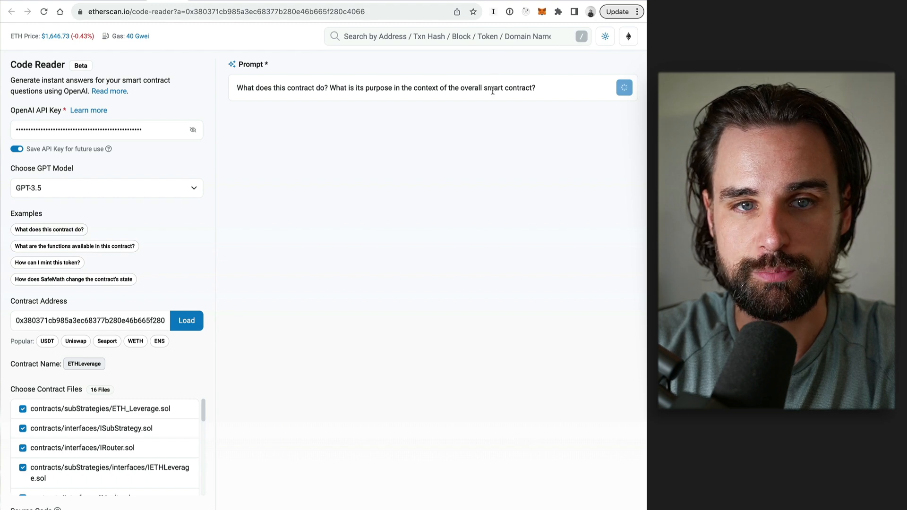
pyautogui.click(623, 88)
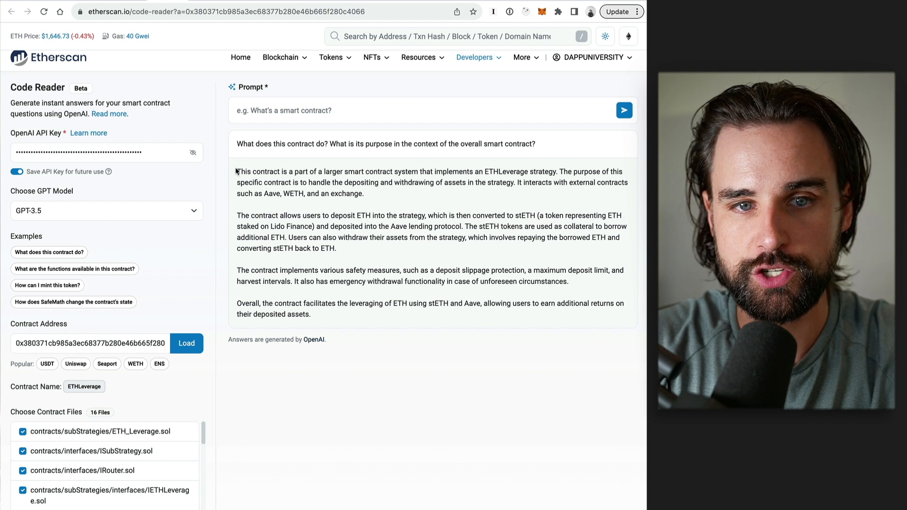
pyautogui.moveTo(236, 172); pyautogui.dragTo(432, 172)
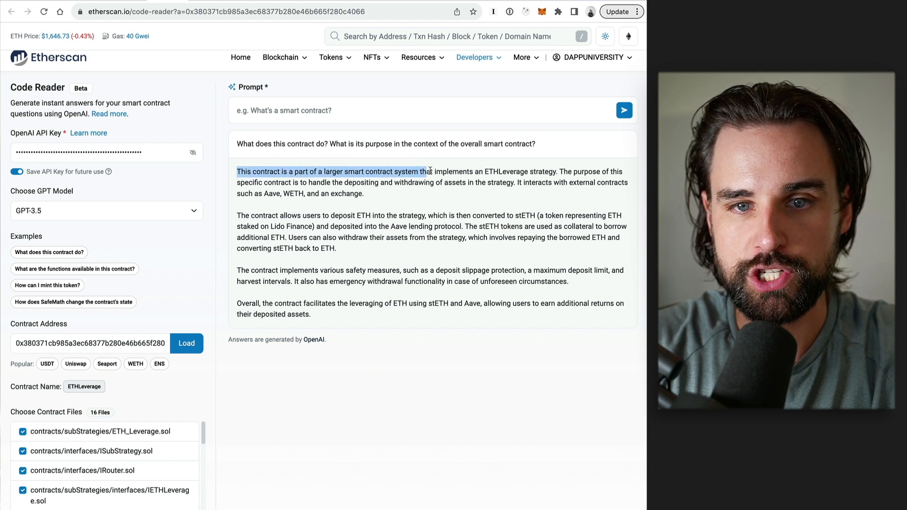
pyautogui.moveTo(428, 171); pyautogui.dragTo(364, 193)
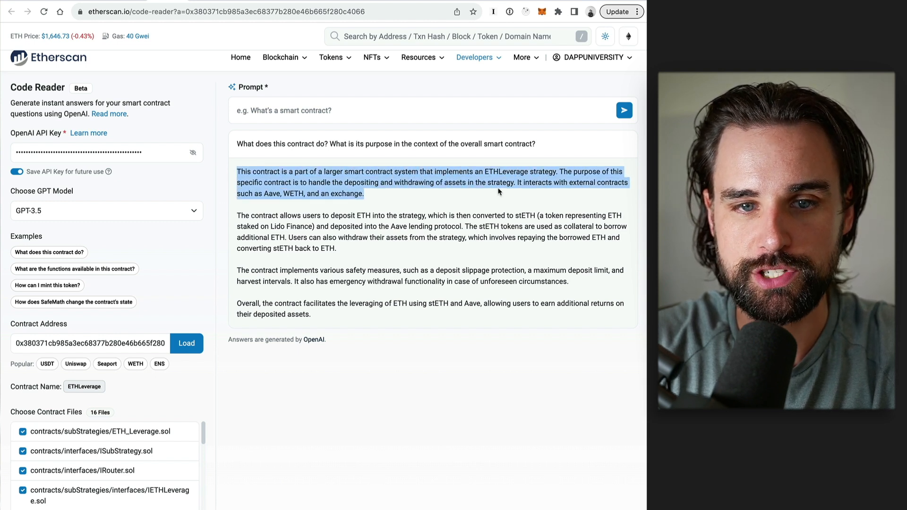
pyautogui.click(497, 191)
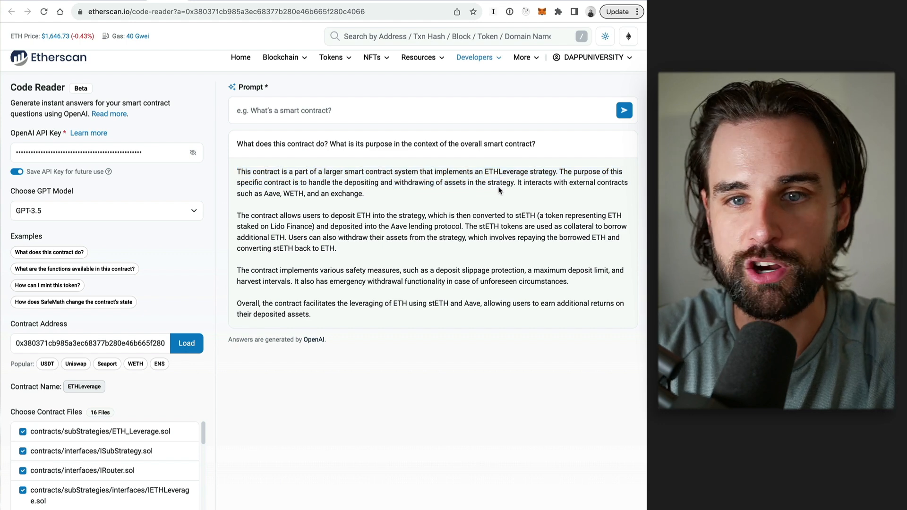
pyautogui.moveTo(379, 311)
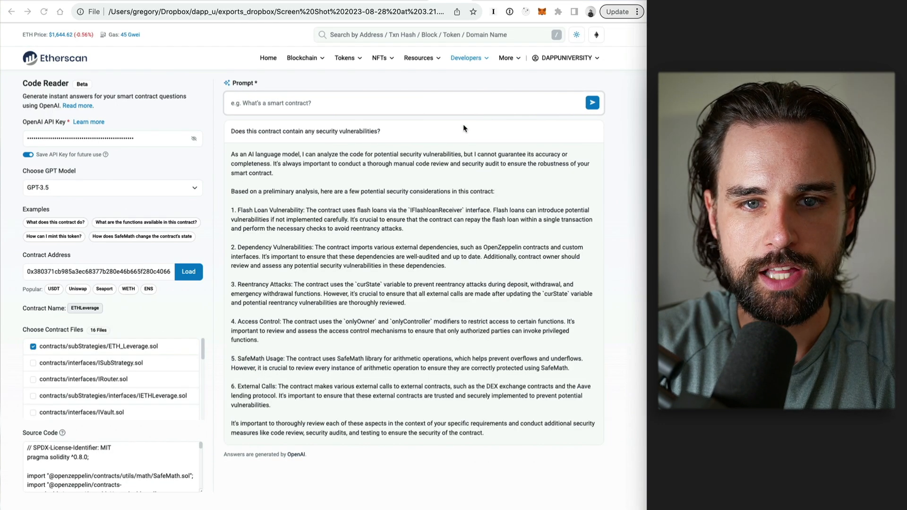
pyautogui.moveTo(249, 136)
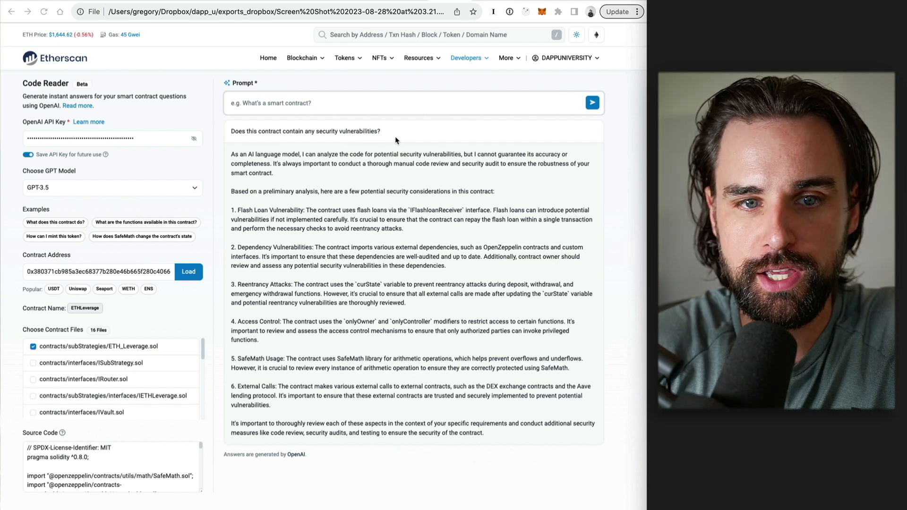
pyautogui.moveTo(355, 191)
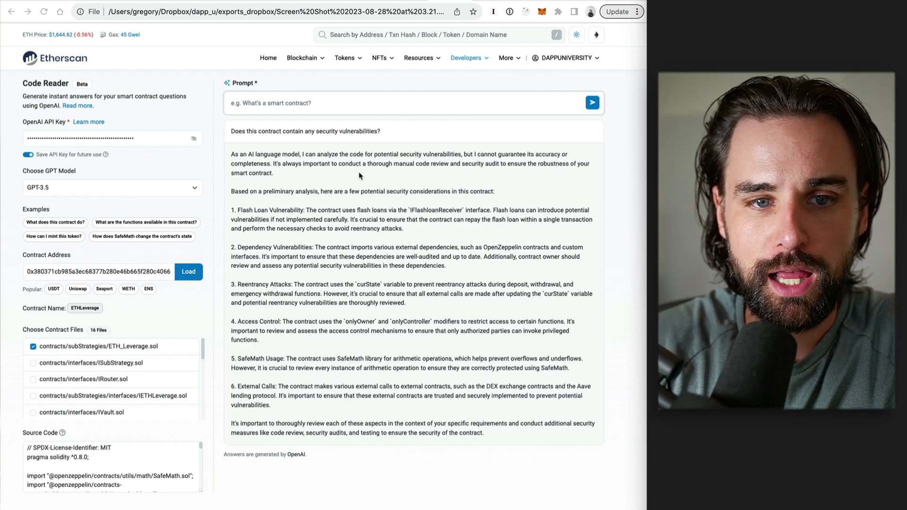
pyautogui.moveTo(223, 228)
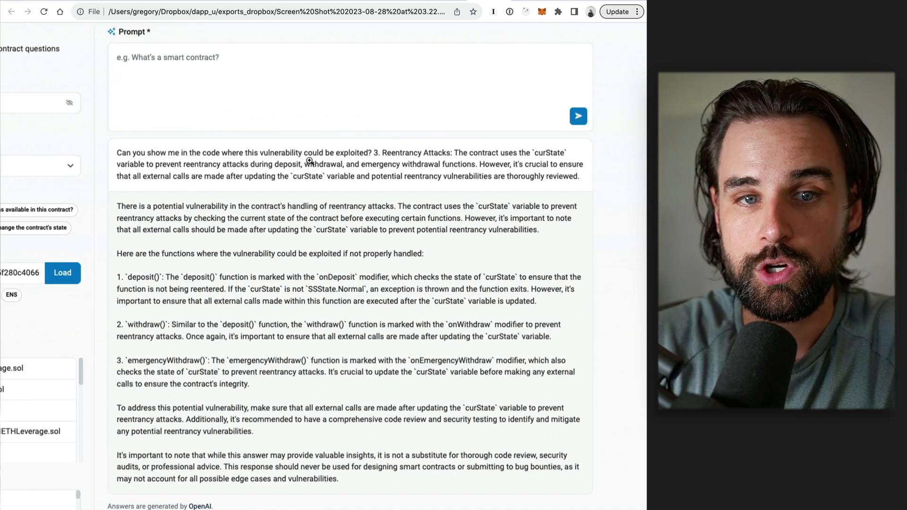
pyautogui.moveTo(378, 153)
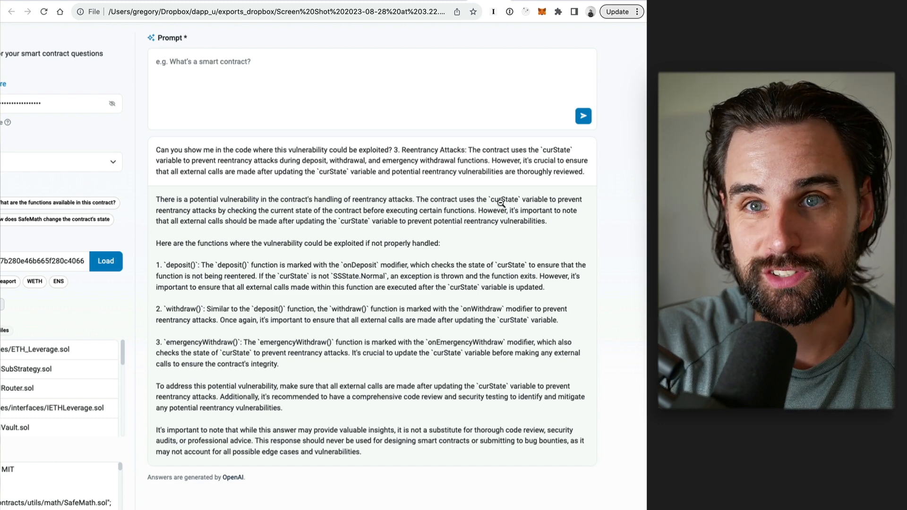
pyautogui.moveTo(147, 259)
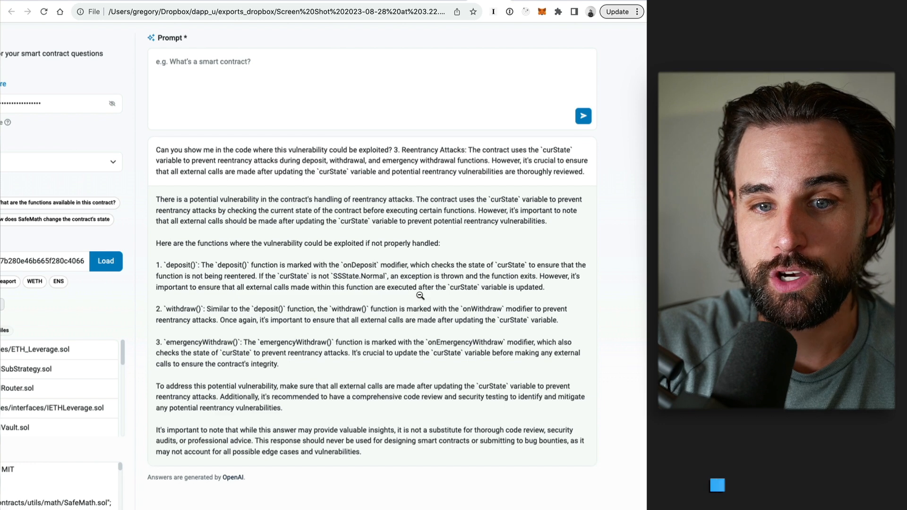
pyautogui.moveTo(499, 291)
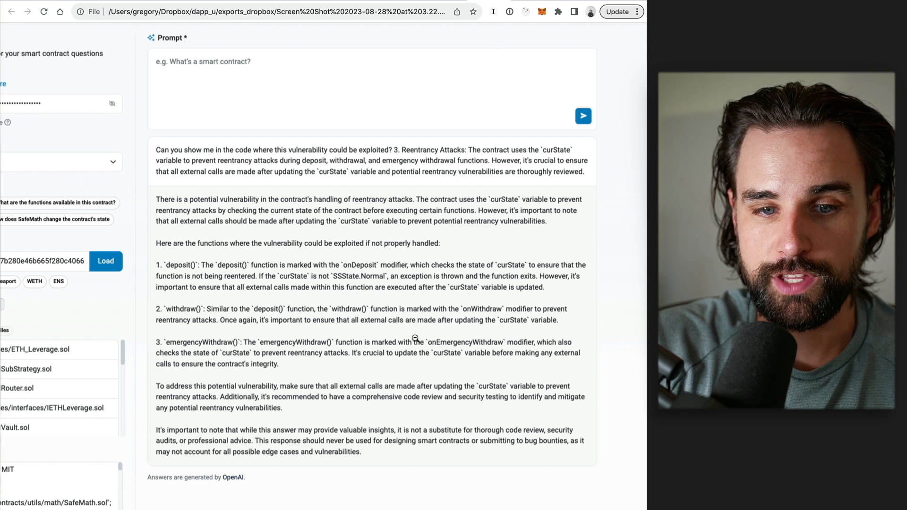
pyautogui.moveTo(490, 410)
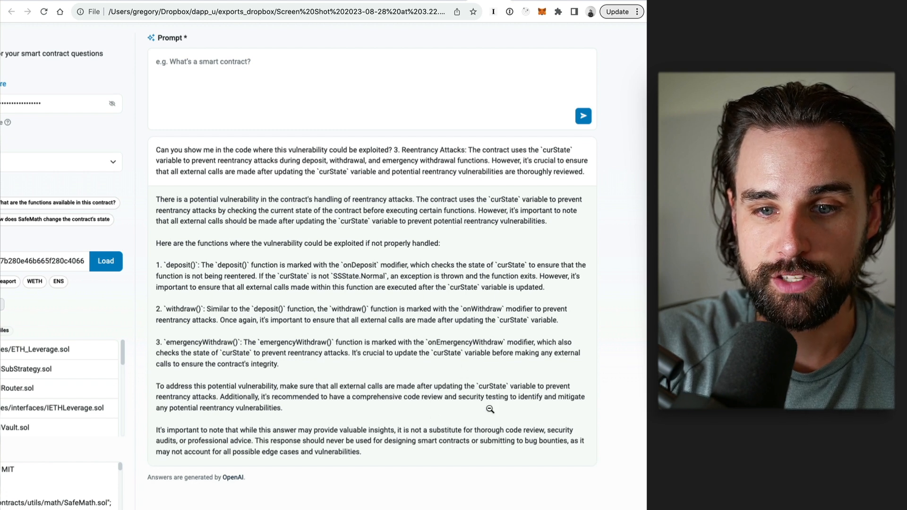